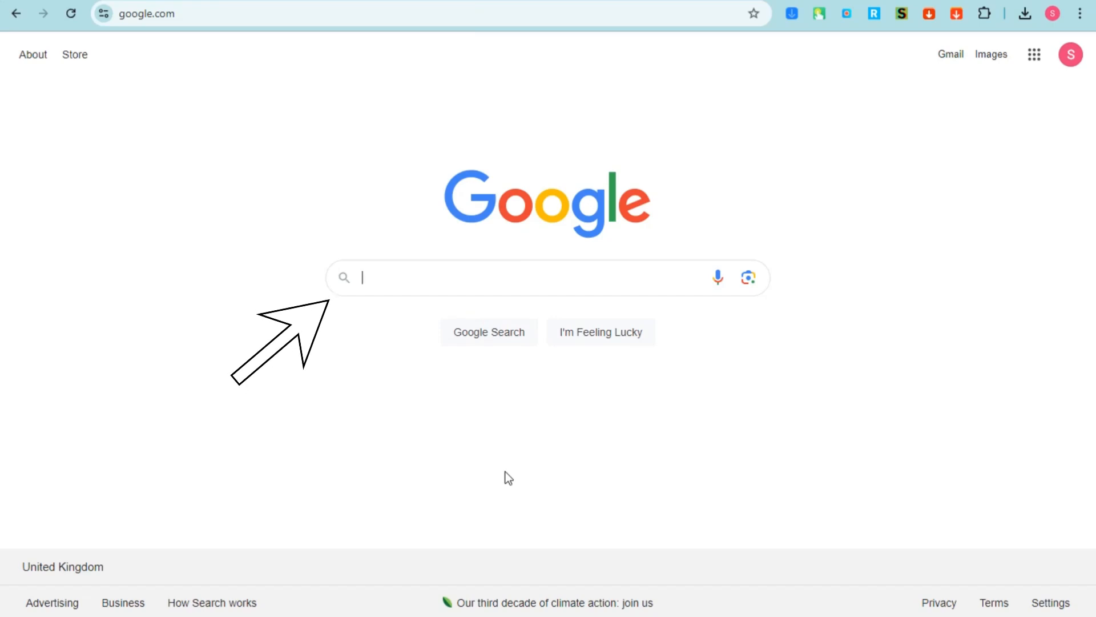
mouse_move(411, 431)
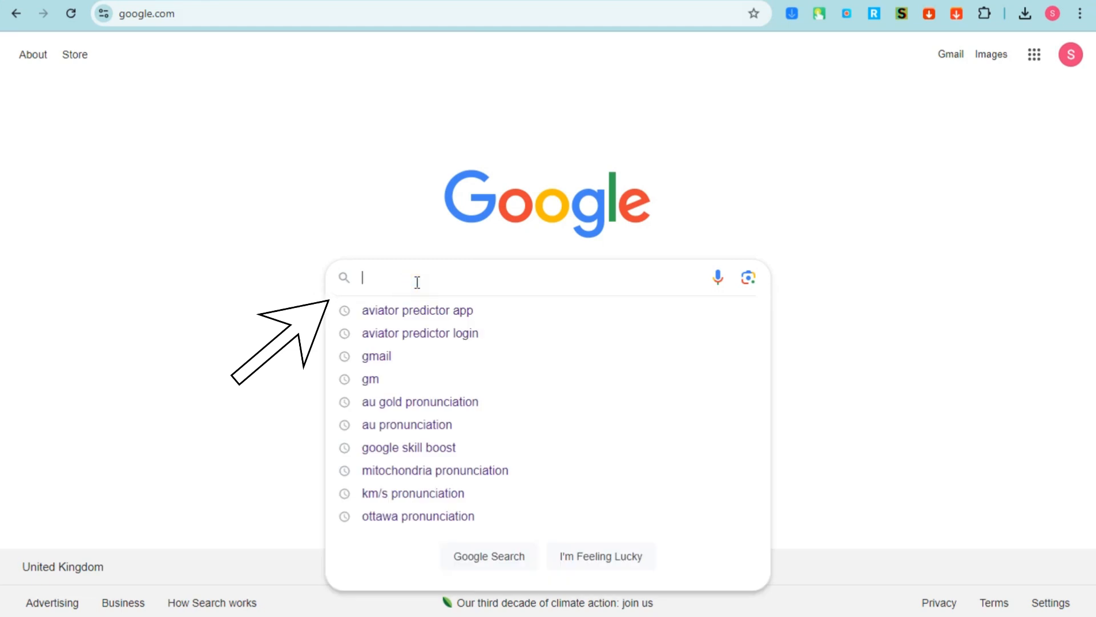
Search Google for 'aviator predictor bot'
type("aviator predictor bot")
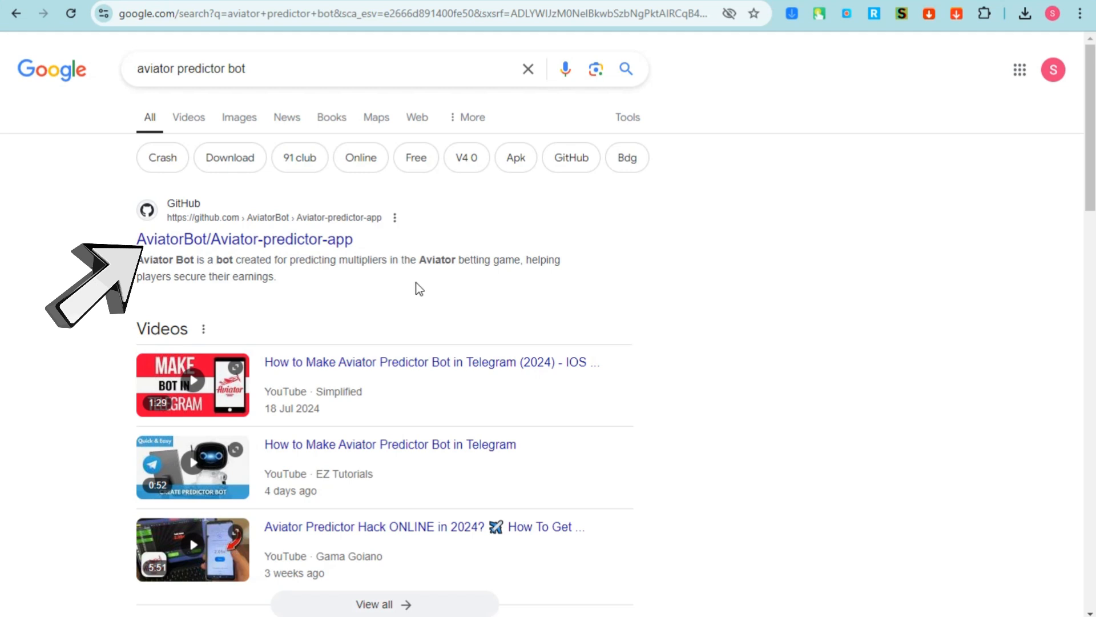
mouse_move(222, 155)
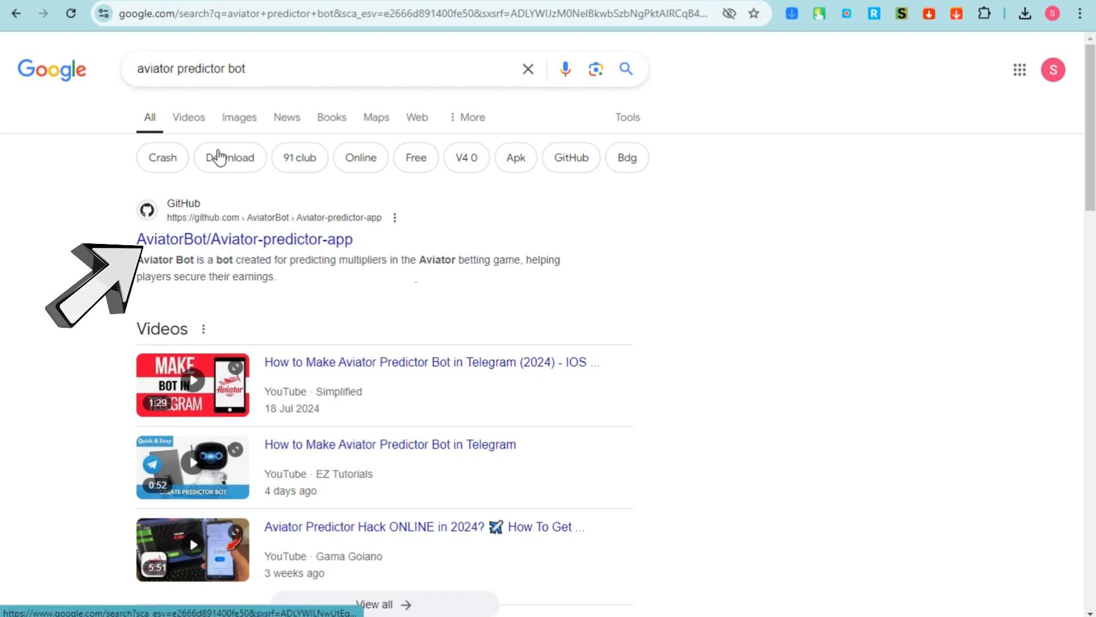
left_click(232, 240)
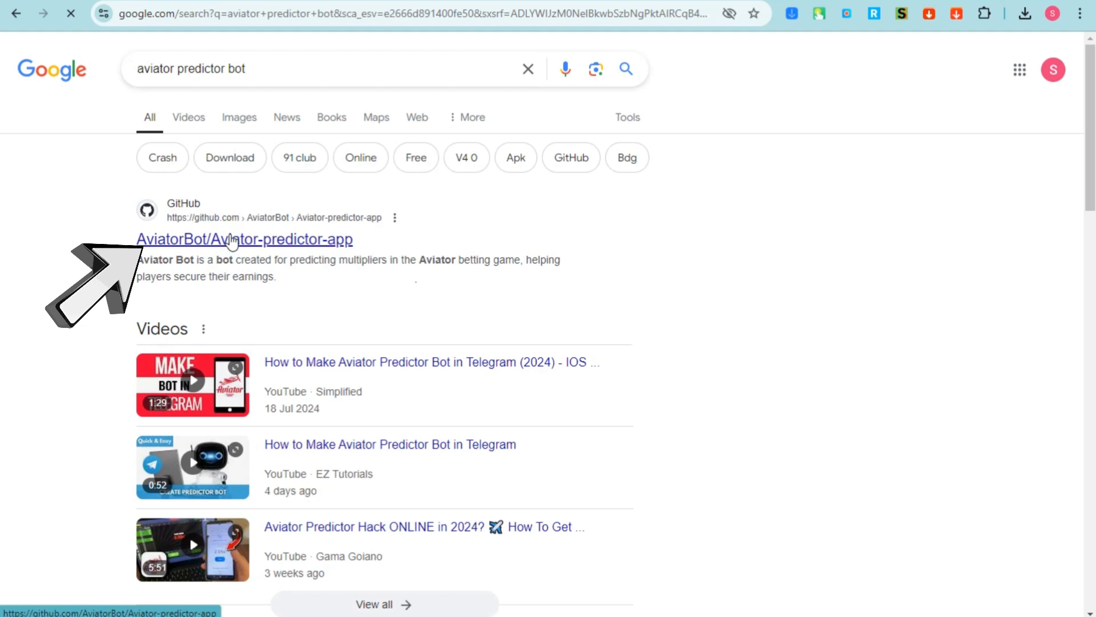
left_click(233, 240)
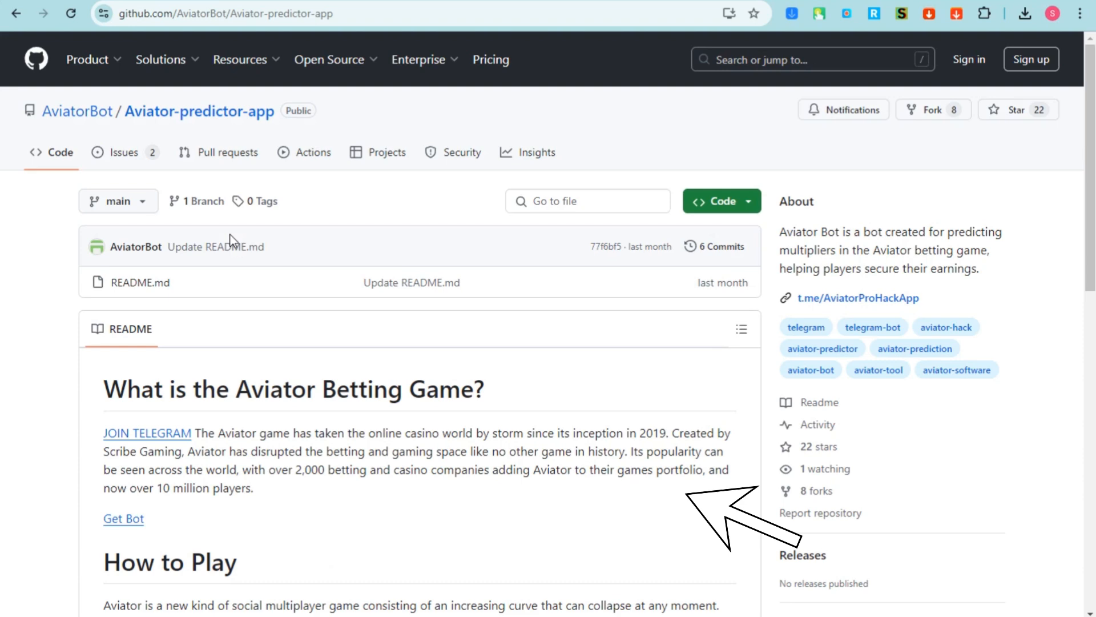
mouse_move(237, 274)
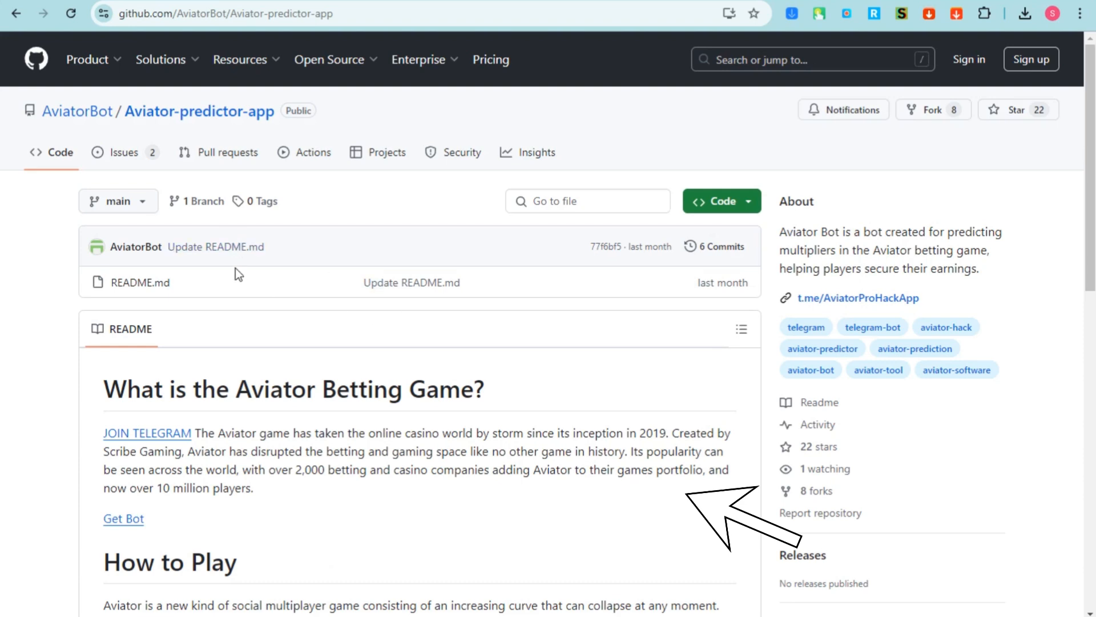
scroll("down", 3)
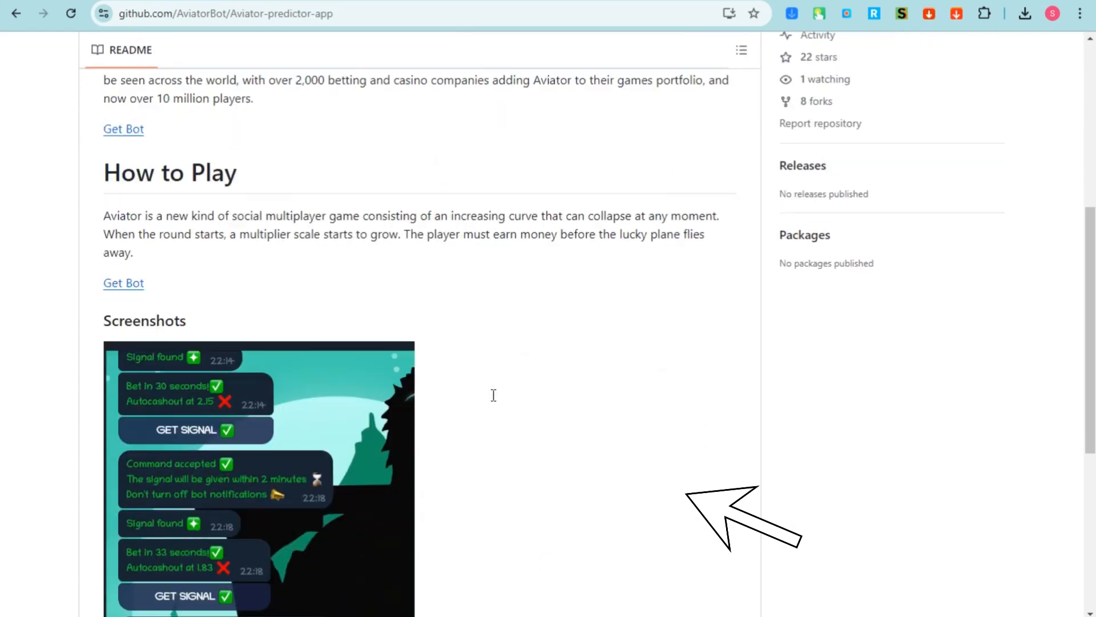
scroll("up", 3)
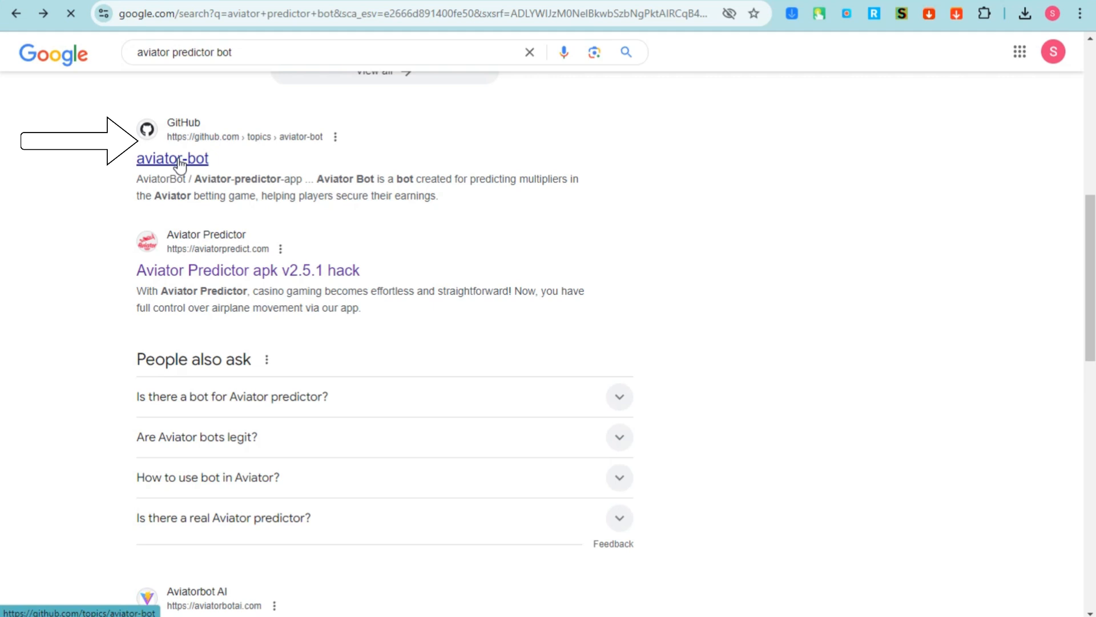
Browse the GitHub aviator-bot topic page down to the Aviator-predictor-app repository
left_click(173, 159)
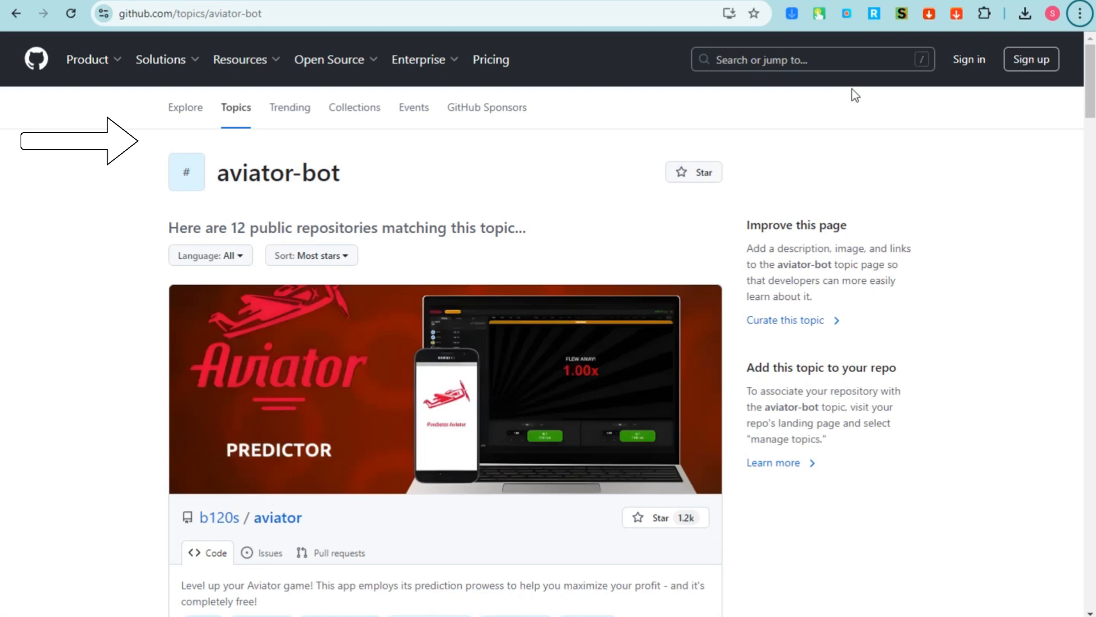
mouse_move(210, 116)
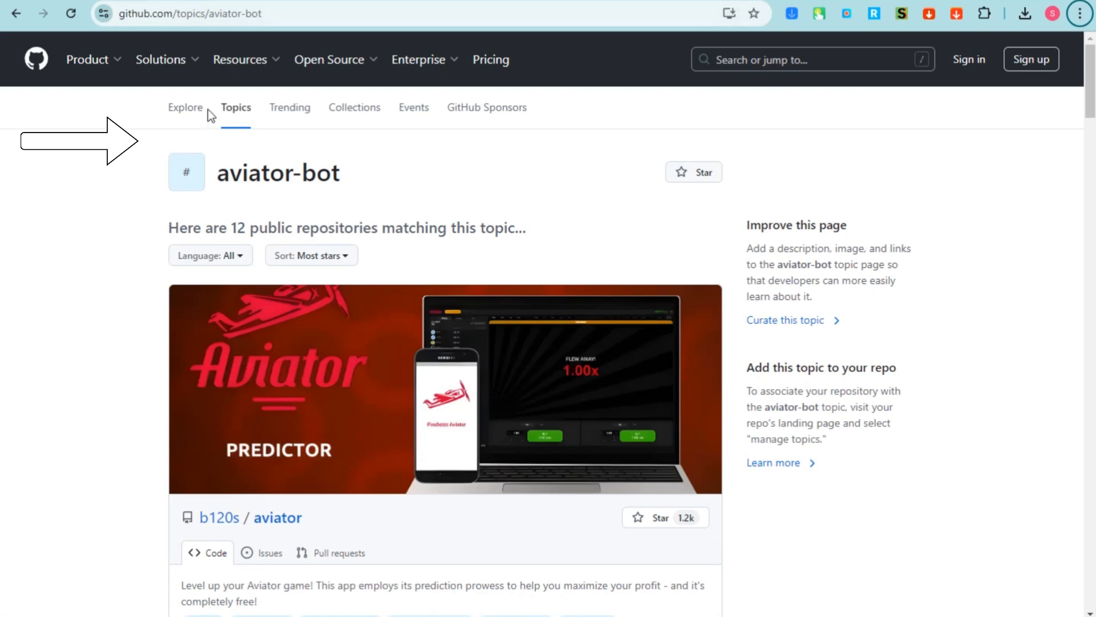
scroll("down", 3)
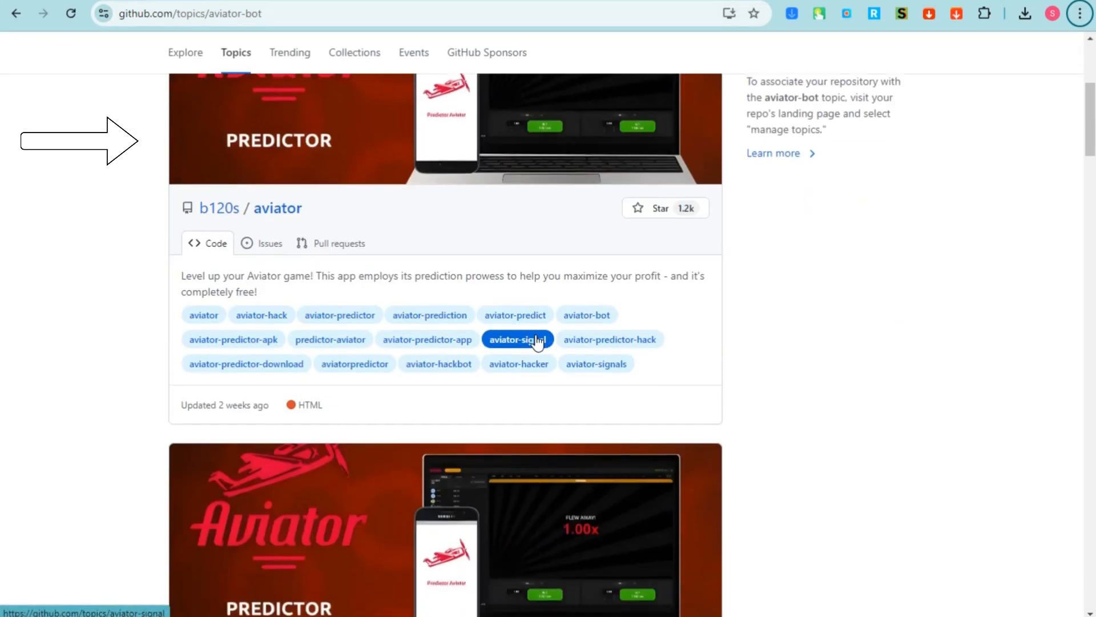
scroll("down", 3)
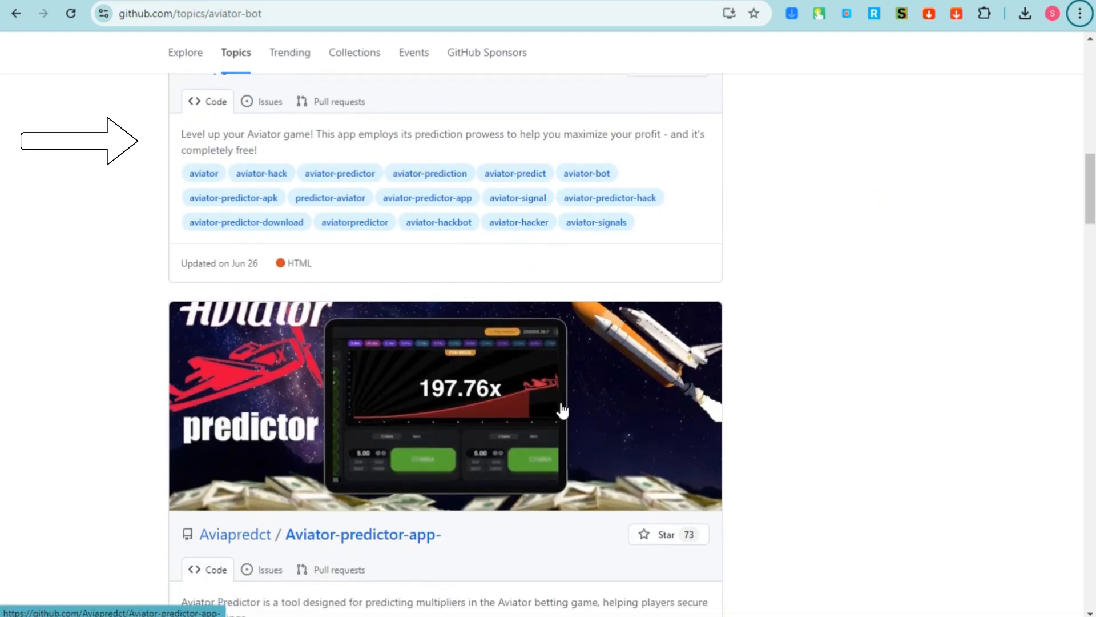
scroll("down", 3)
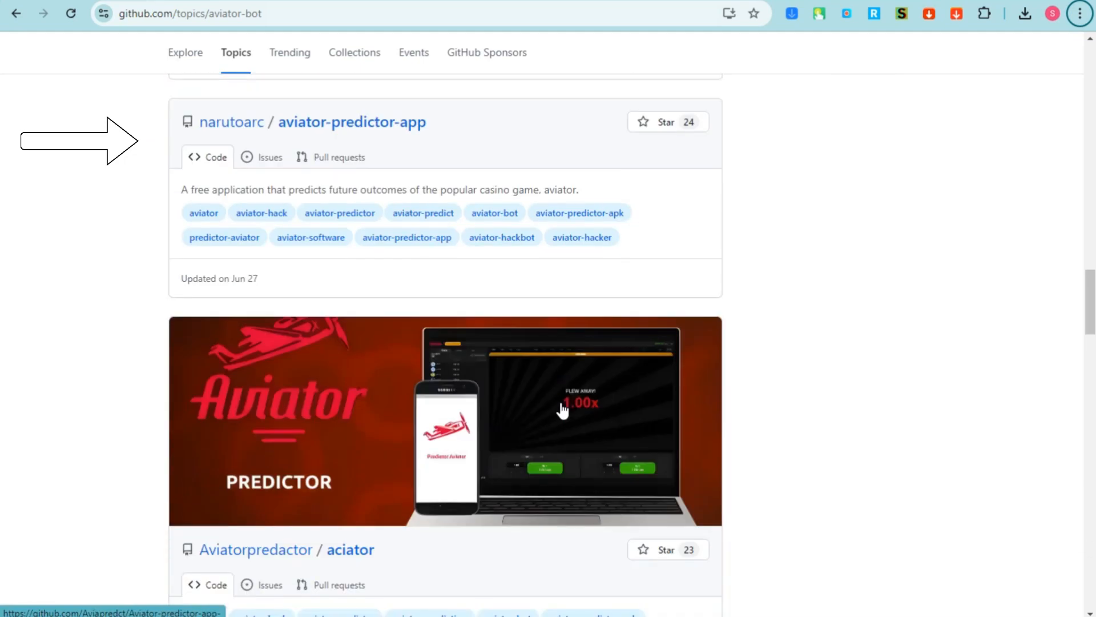
scroll("down", 3)
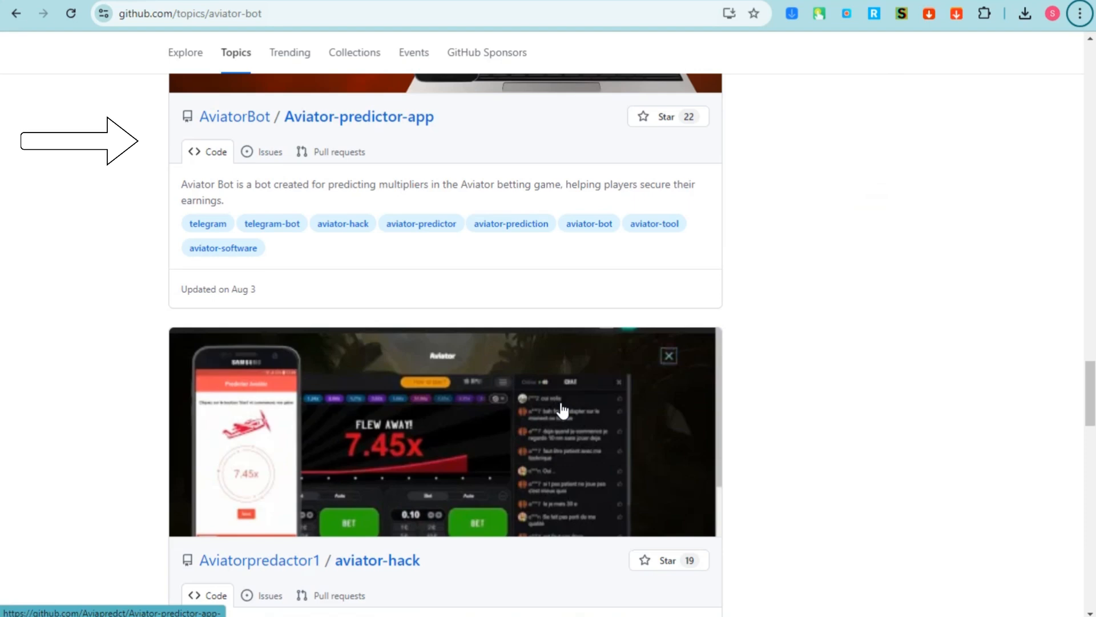
scroll("down", 3)
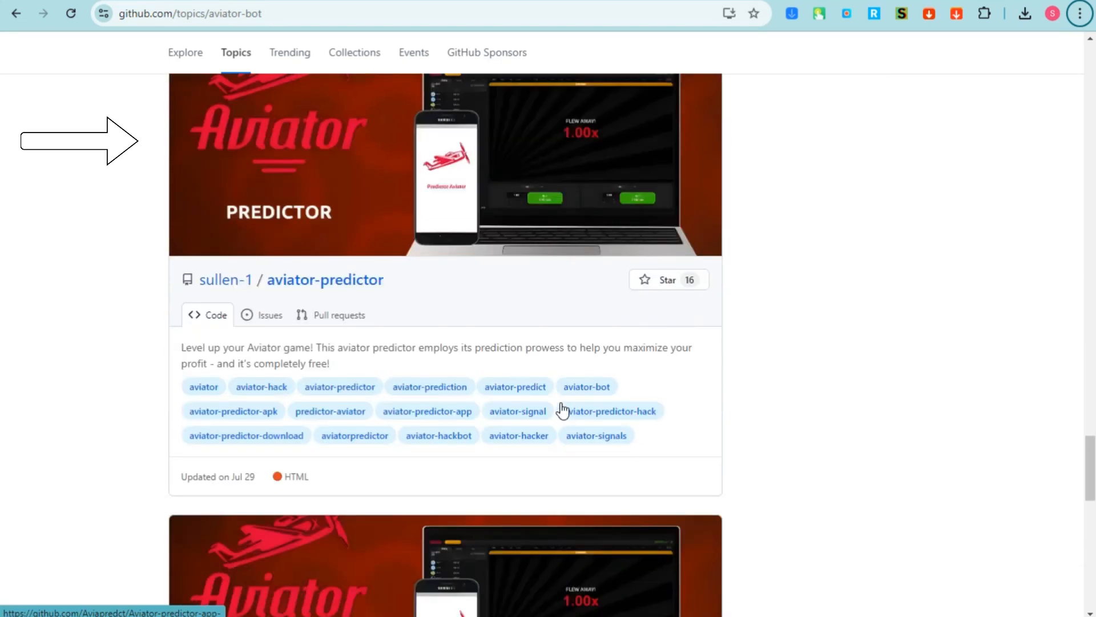
scroll("down", 3)
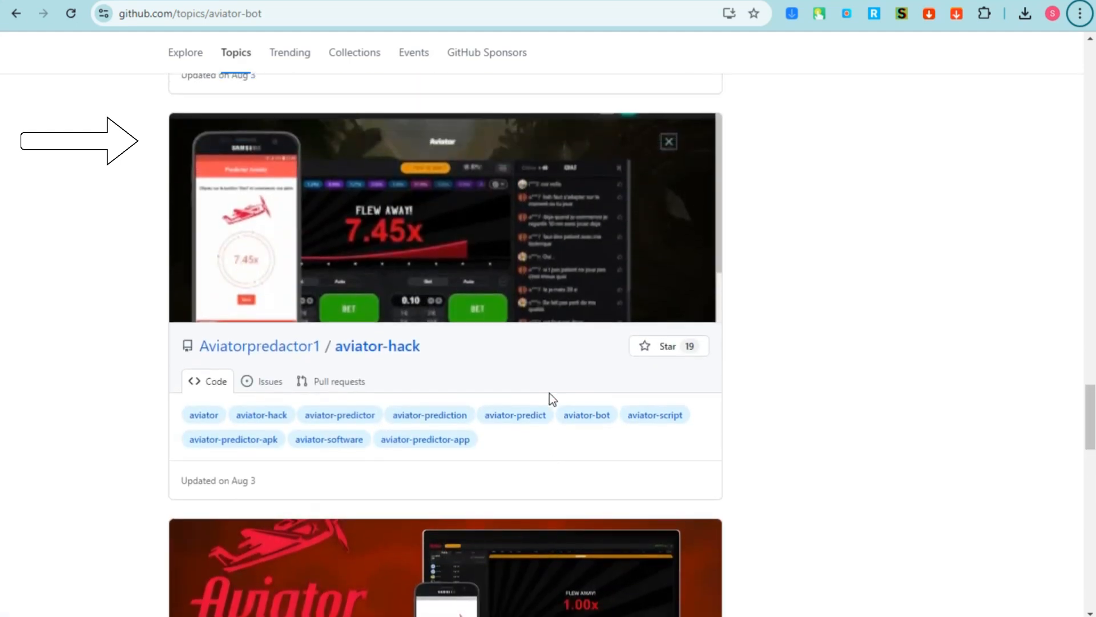
scroll("down", 3)
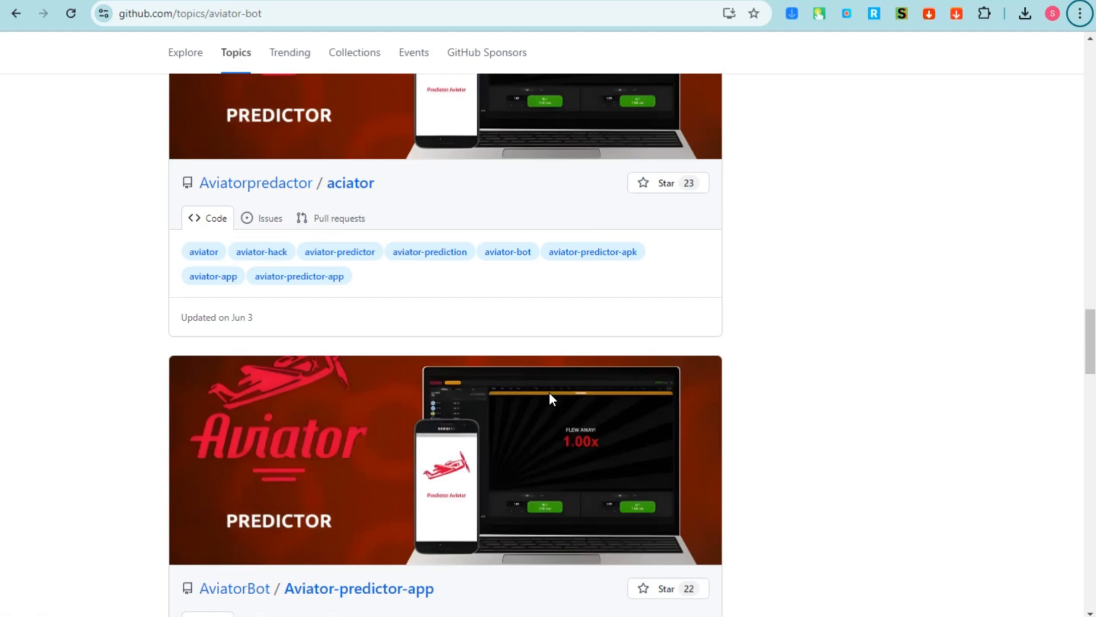
scroll("down", 3)
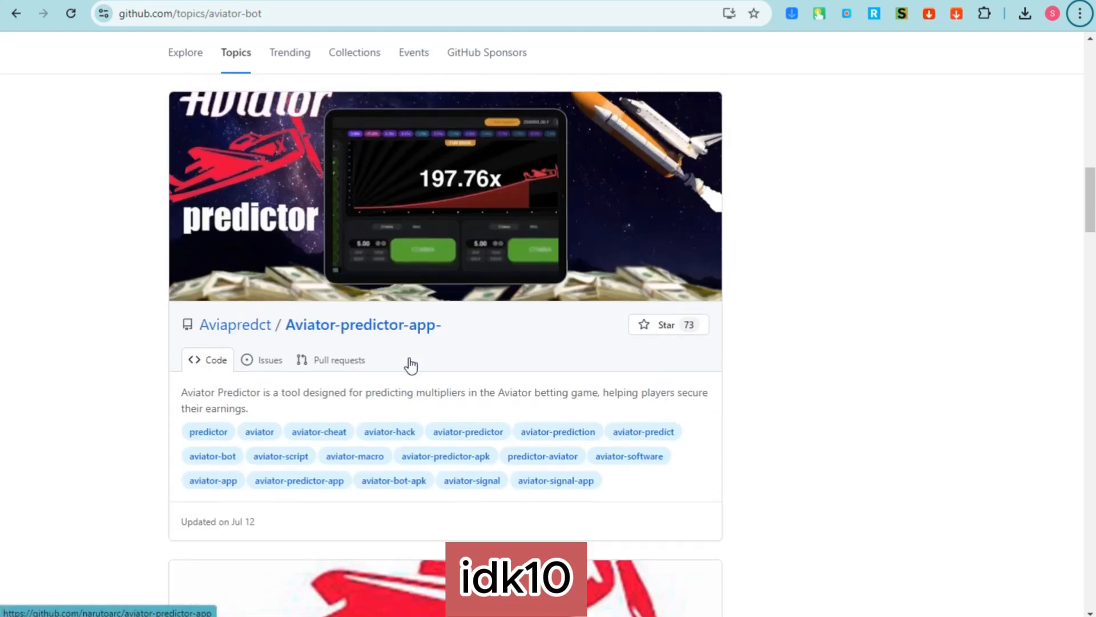
scroll("down", 3)
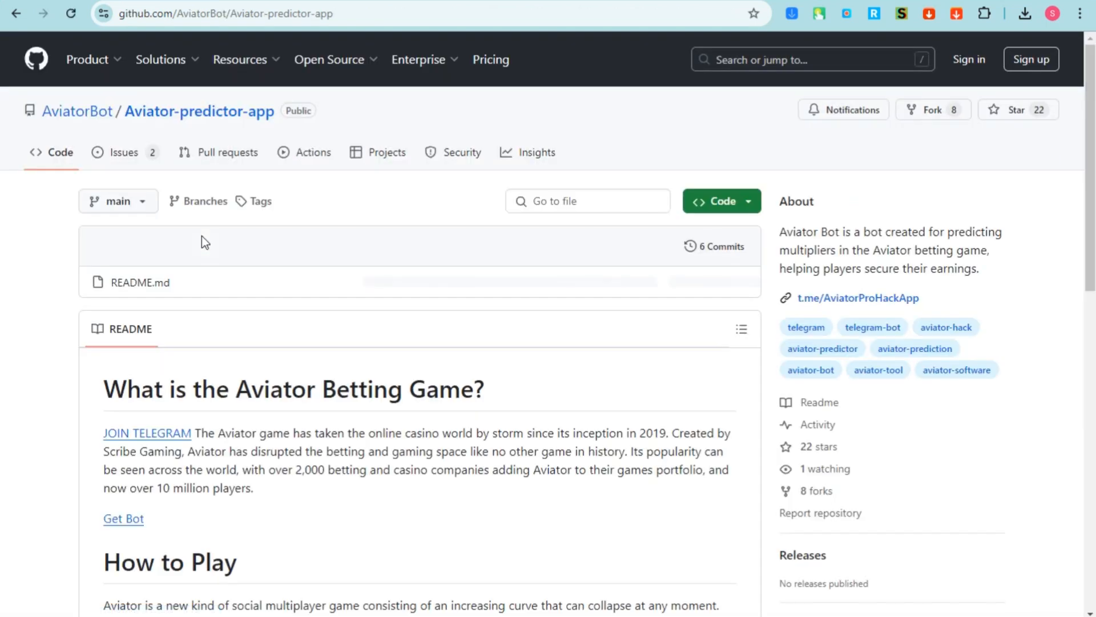
Follow the README's t.me/AviatorProHackApp link to the Telegram channel
scroll("down", 3)
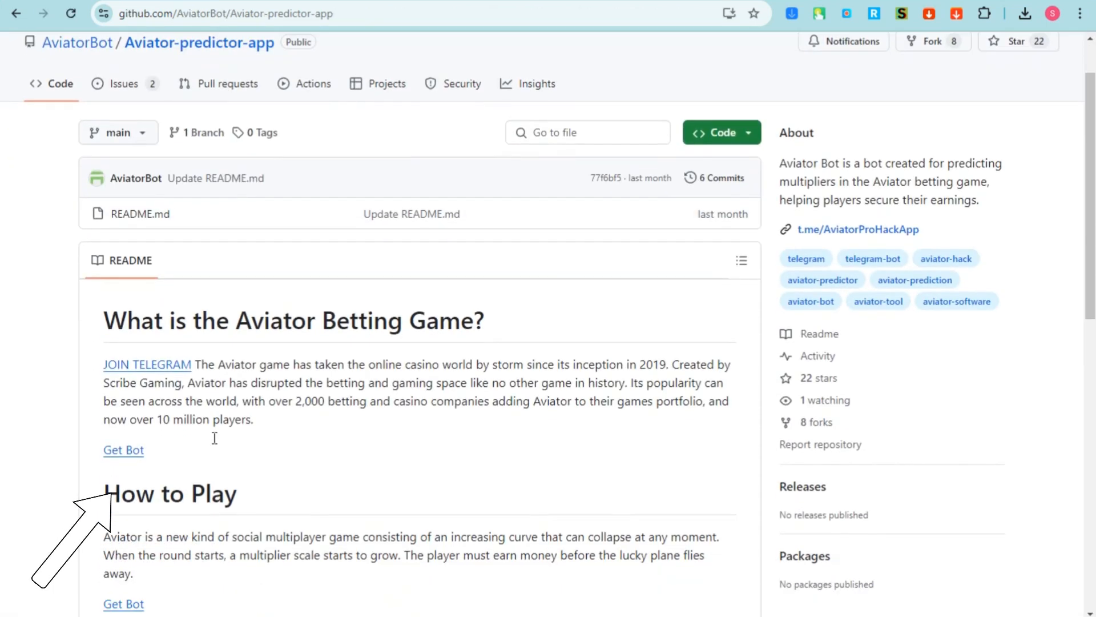
scroll("down", 3)
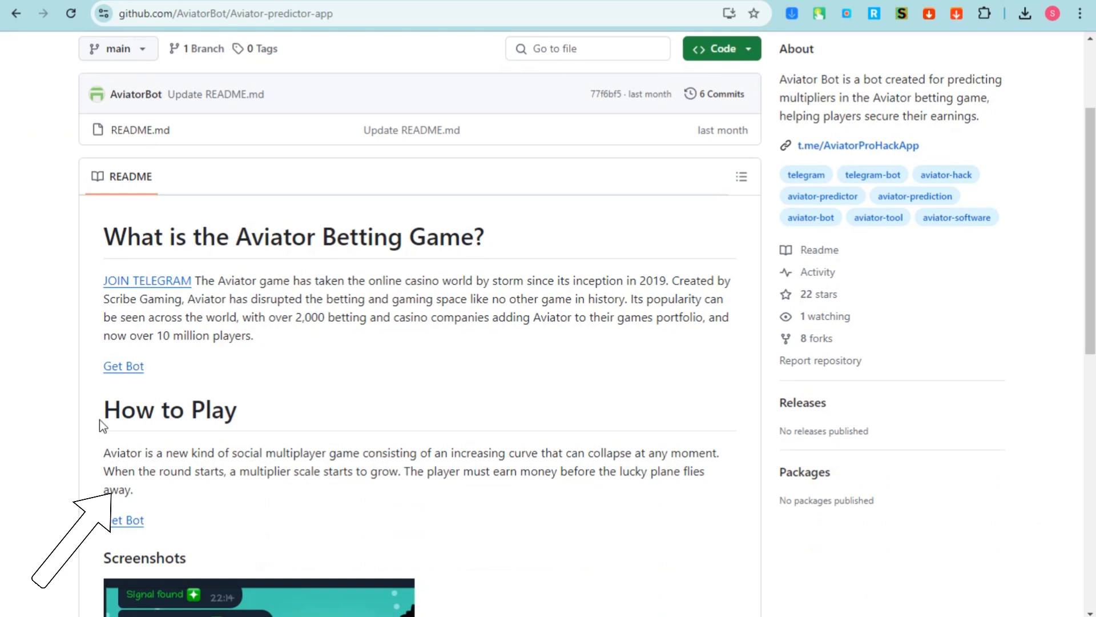
left_click(858, 146)
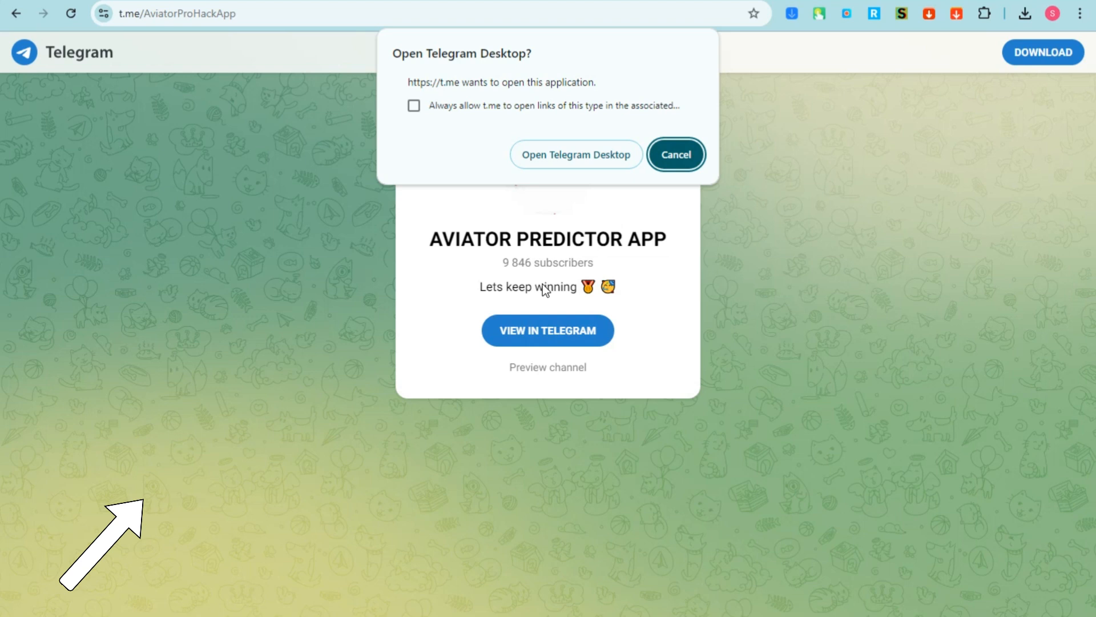
View the AVIATOR PREDICTOR APP channel and hand it off to Telegram Desktop
left_click(676, 155)
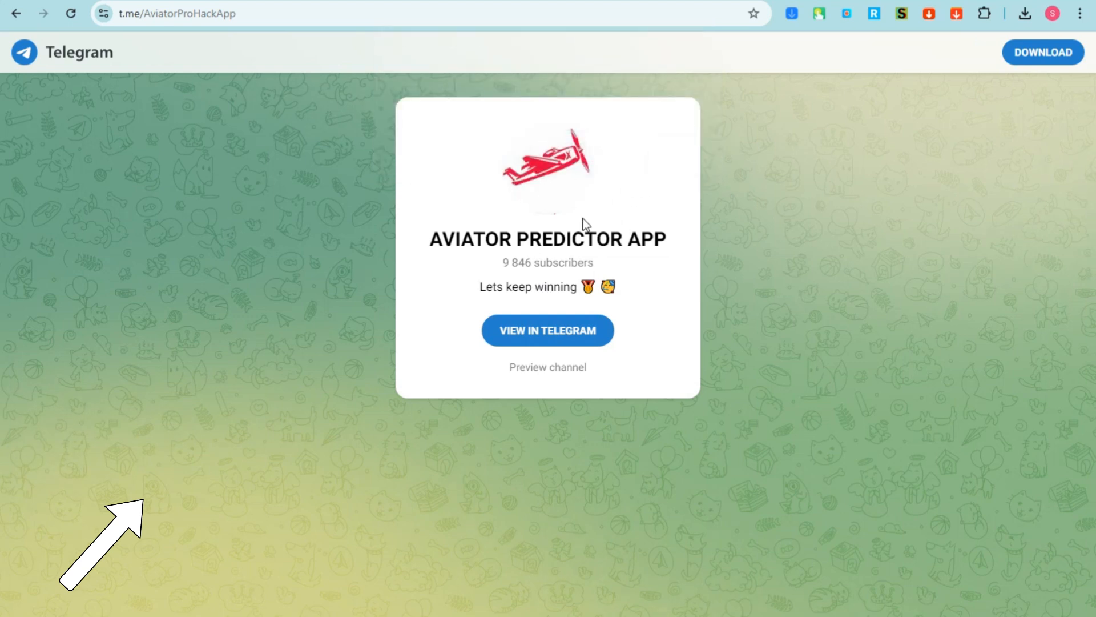
left_click(548, 331)
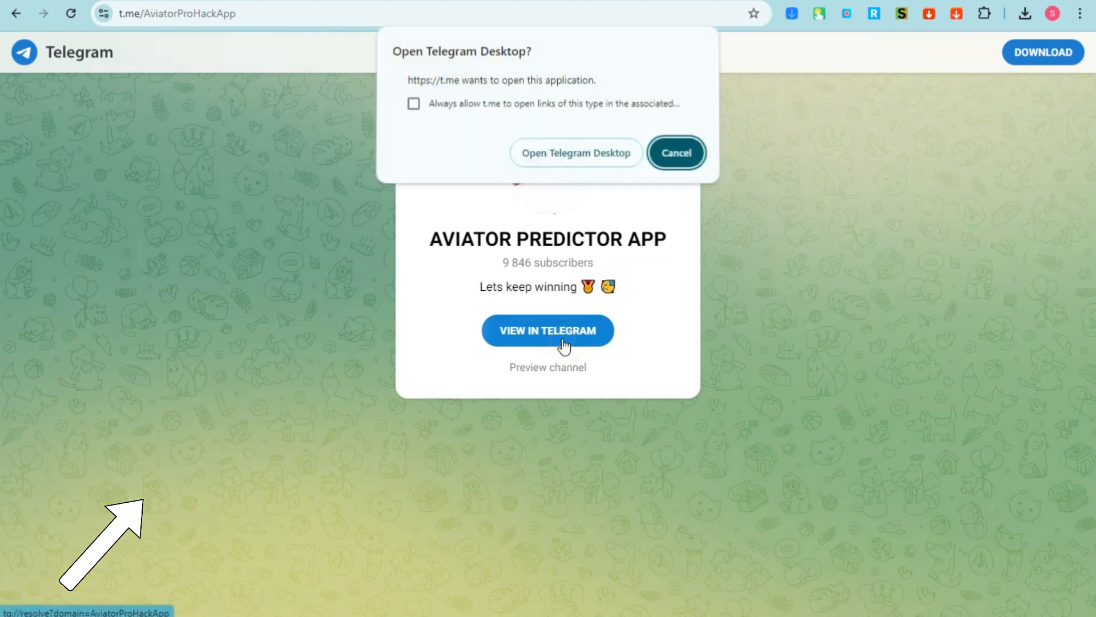
left_click(676, 153)
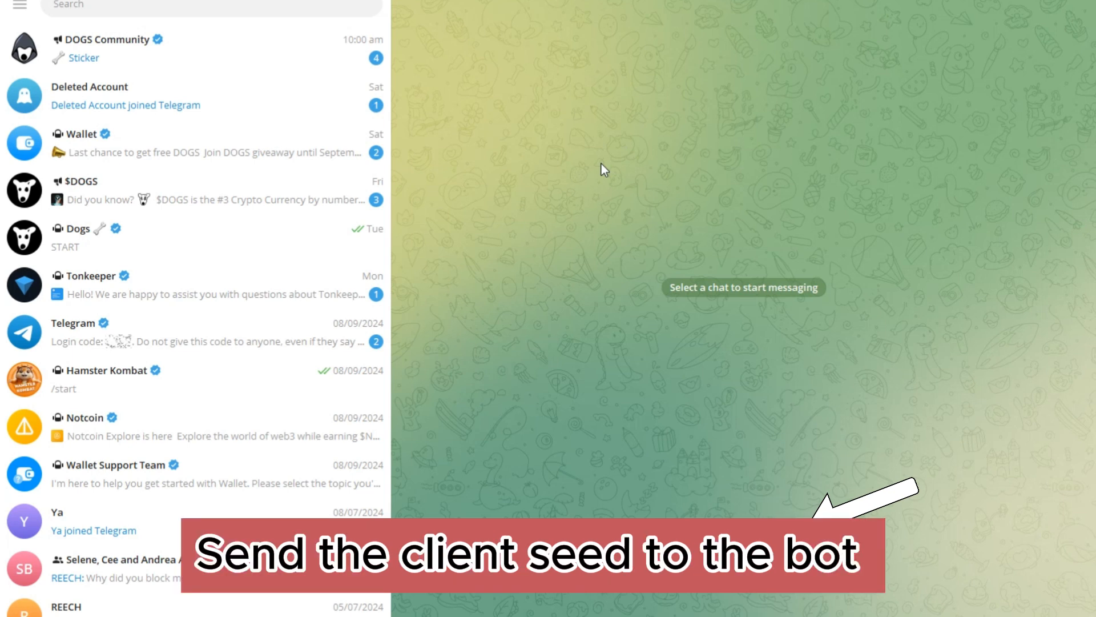
mouse_move(171, 80)
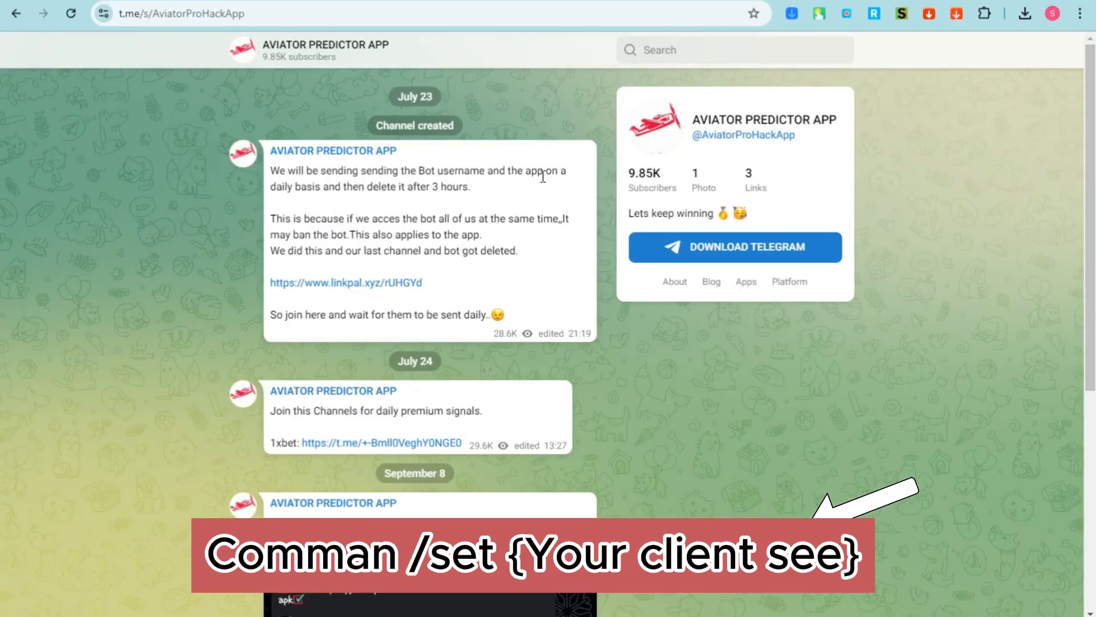
mouse_move(392, 236)
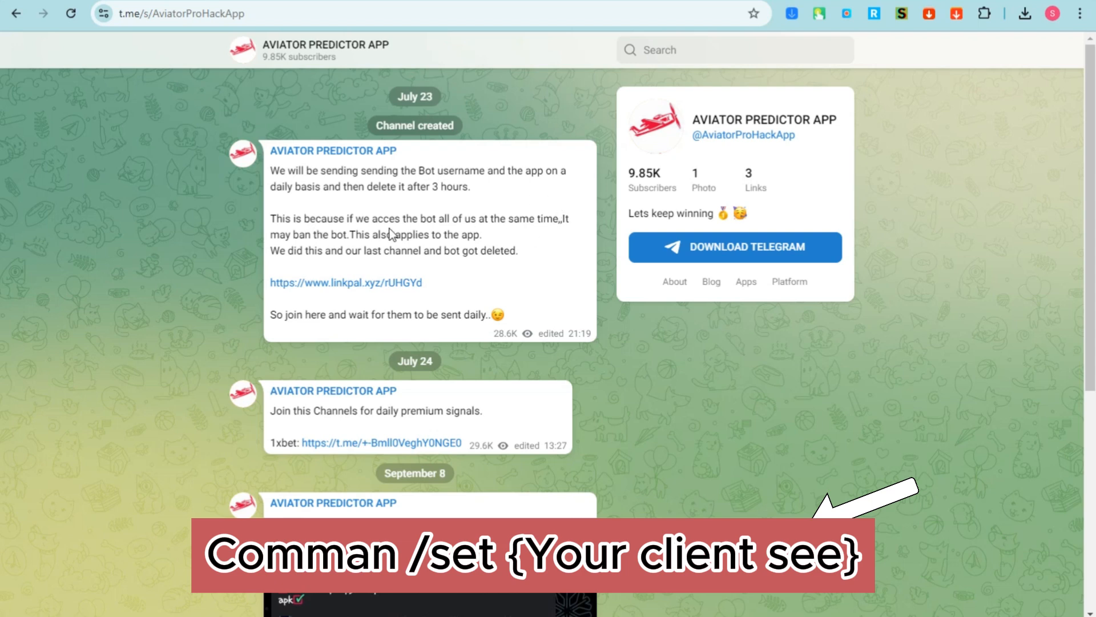
scroll("down", 3)
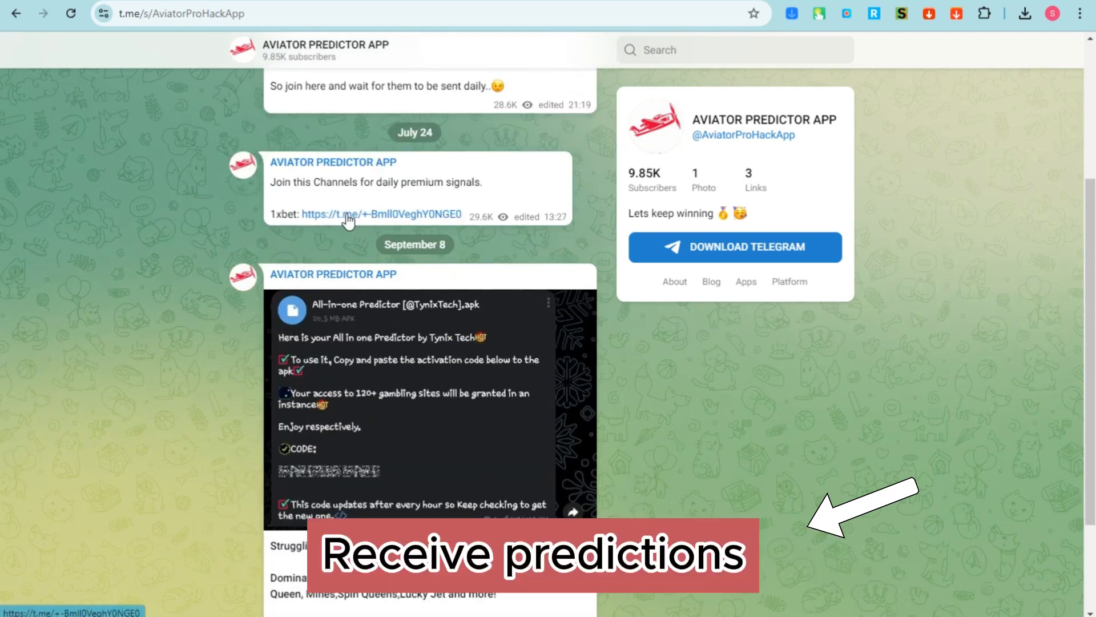
scroll("down", 3)
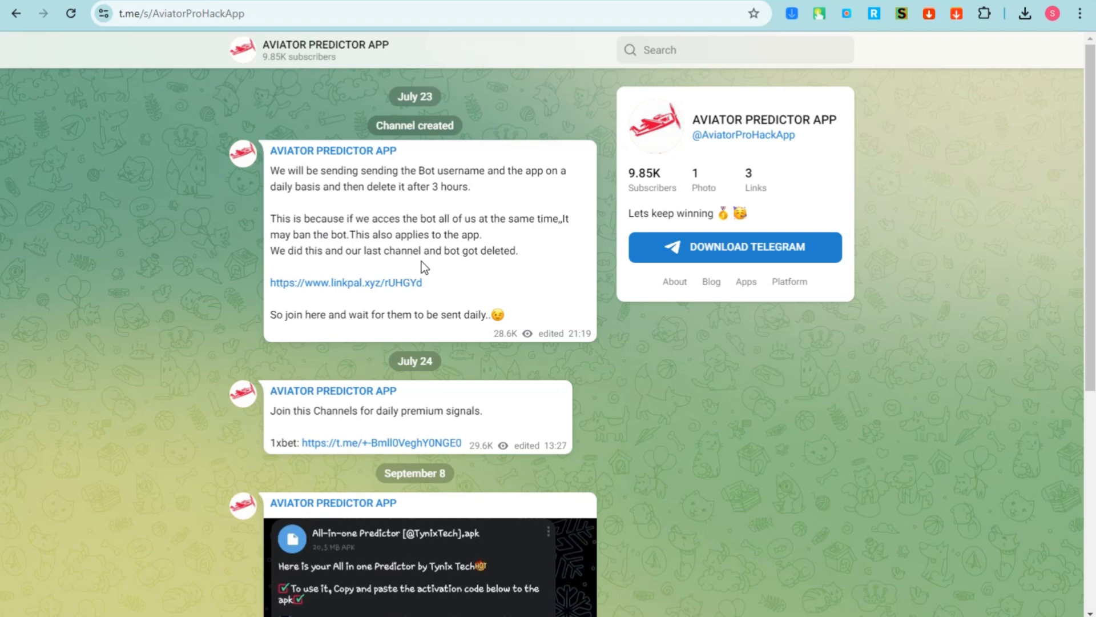
scroll("down", 3)
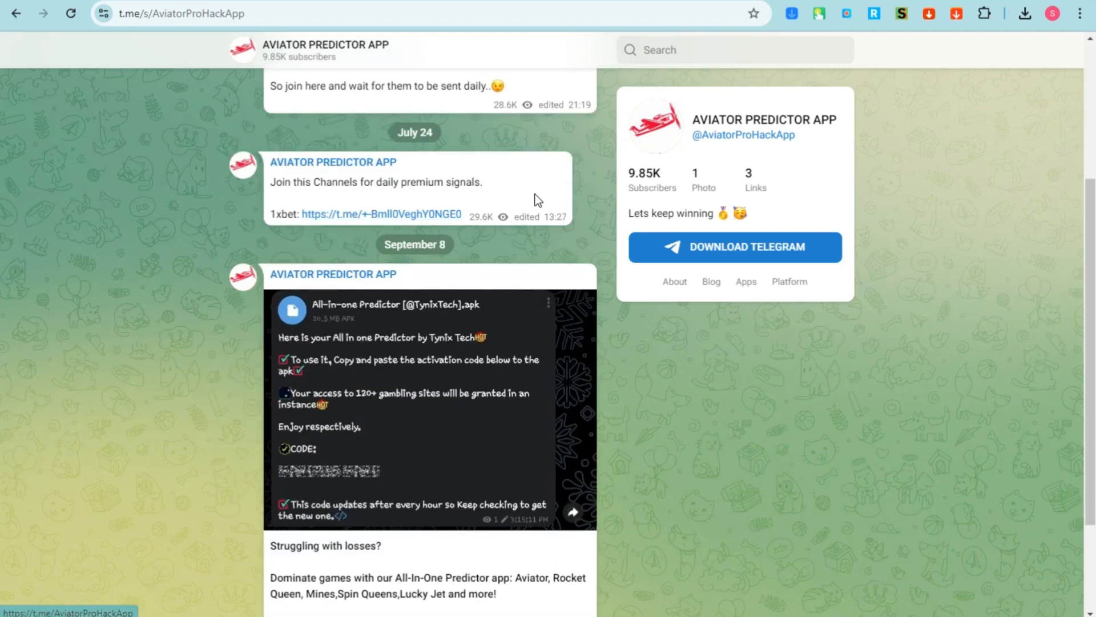
scroll("down", 3)
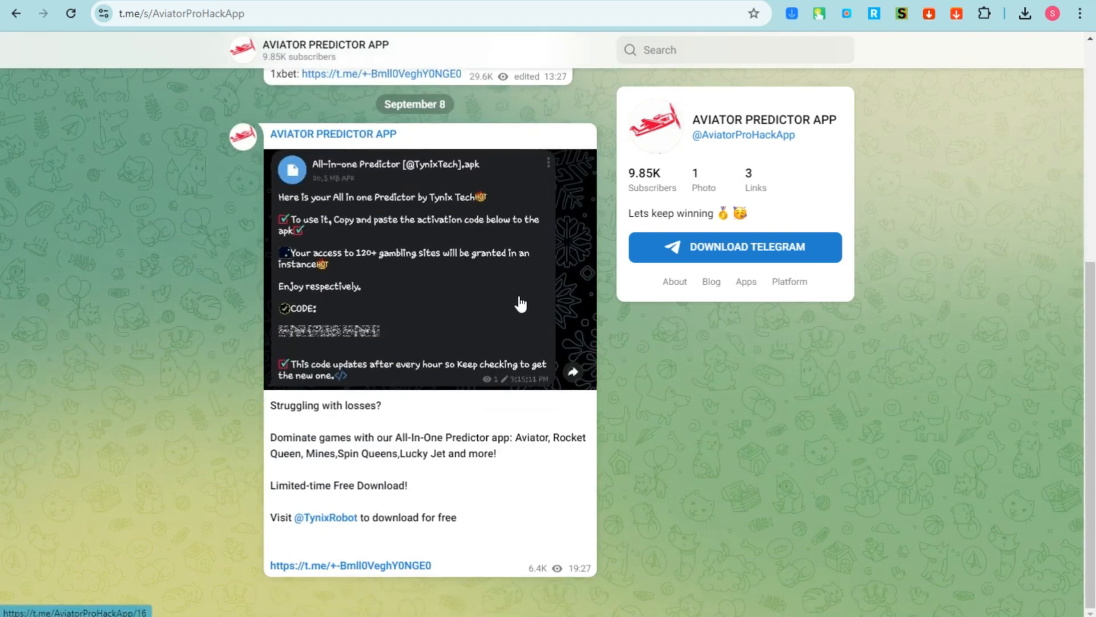
scroll("up", 3)
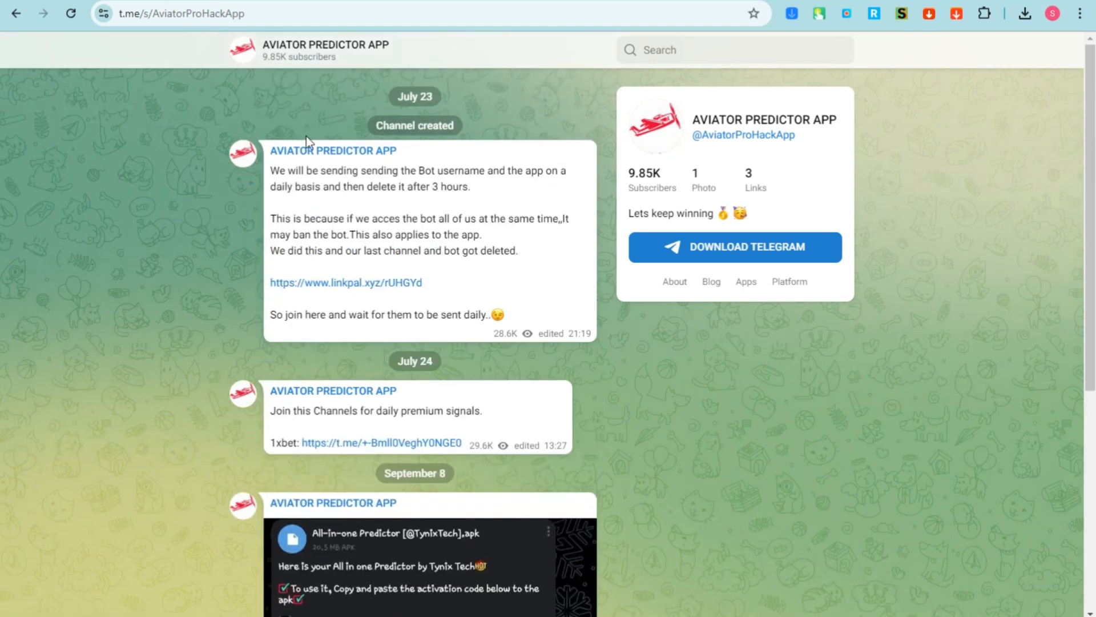
mouse_move(592, 259)
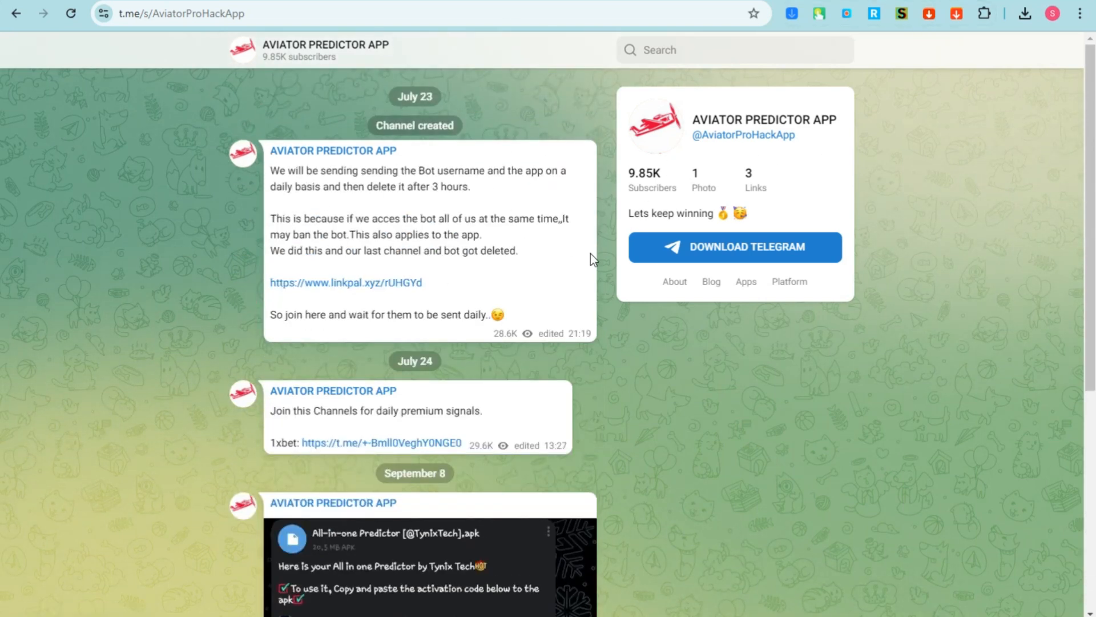
mouse_move(733, 265)
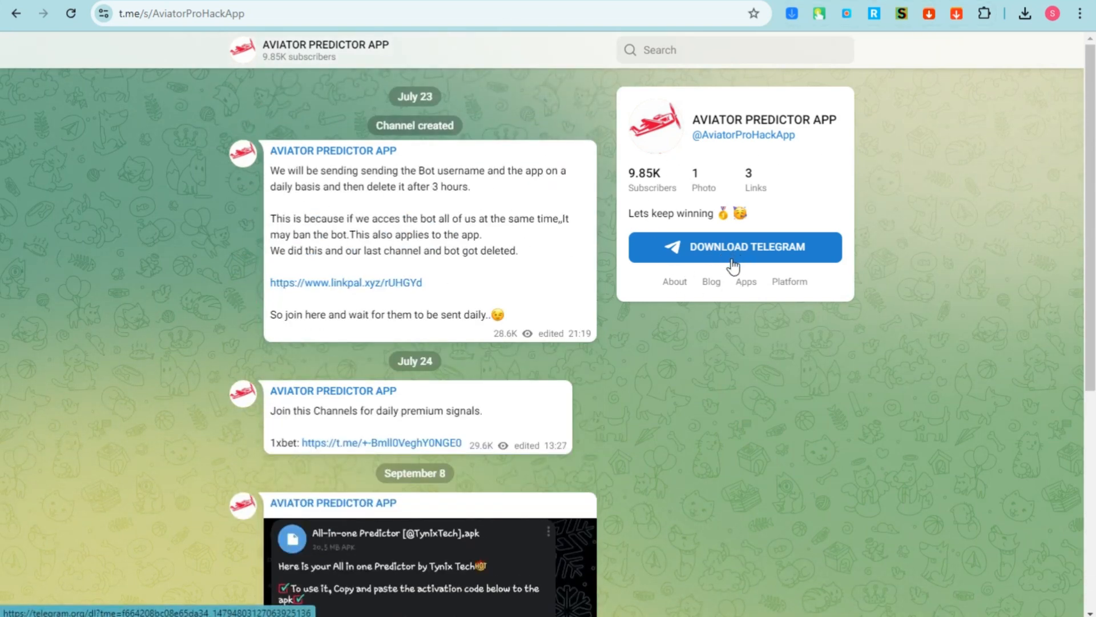